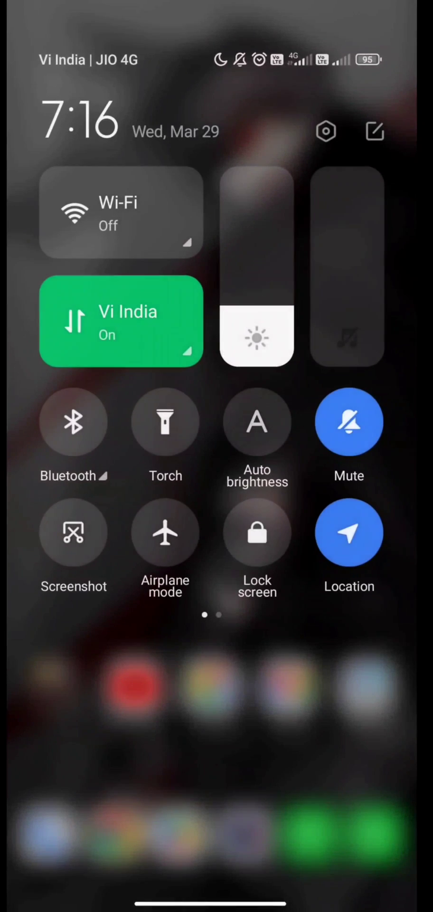
# - Confirm MIUI 14.0.2 has no updates, then open the home-screen Photography folder
pyautogui.click(326, 130)
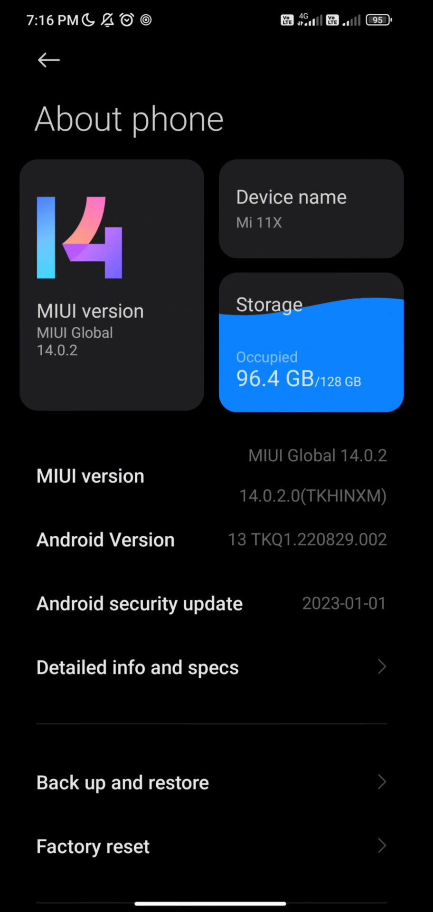
pyautogui.click(111, 288)
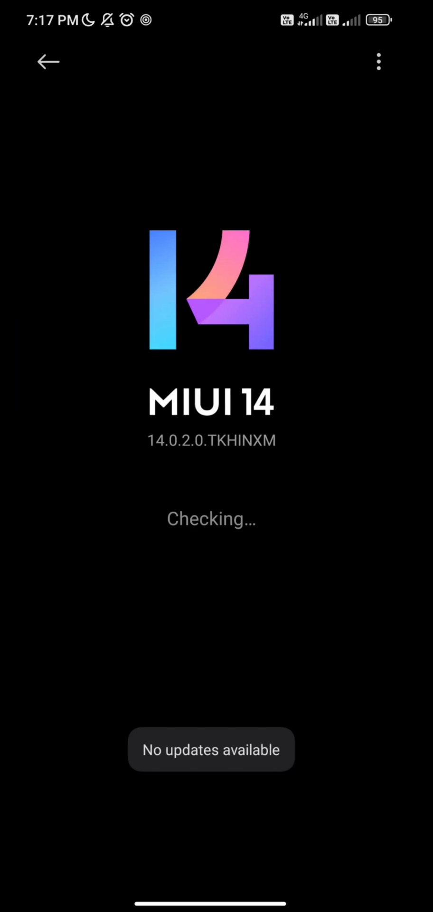
pyautogui.click(48, 61)
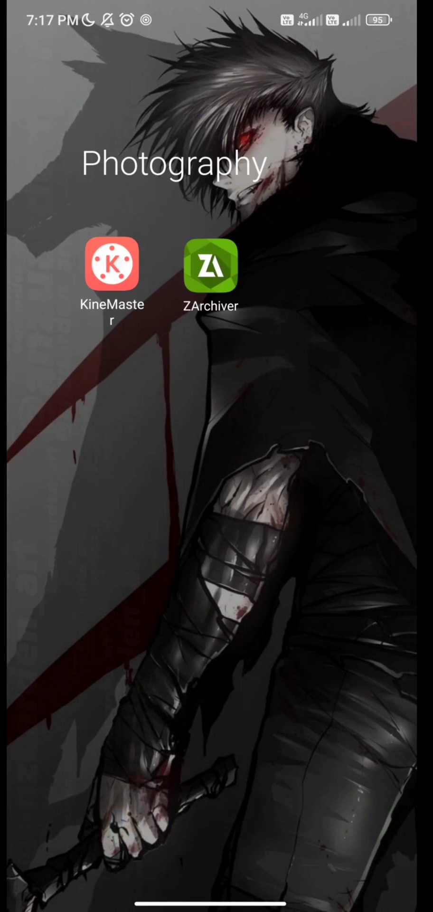
# - Launch ZArchiver and browse the Android folder, dismissing the new-folder and options prompts
pyautogui.click(211, 265)
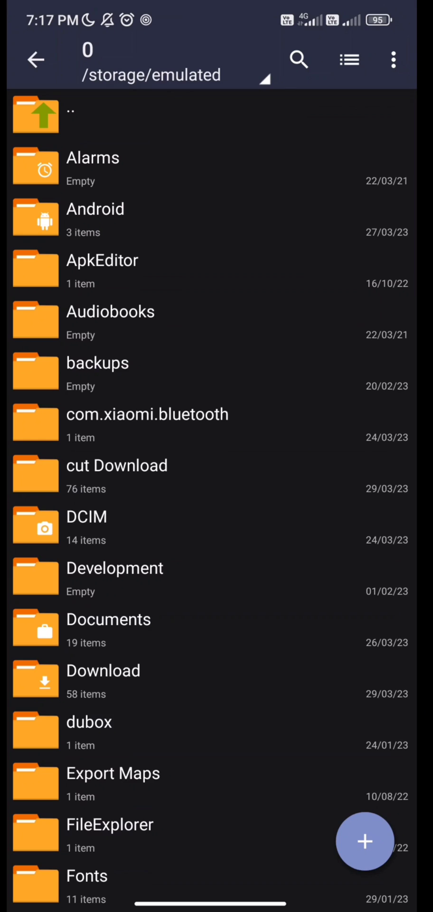
pyautogui.click(95, 217)
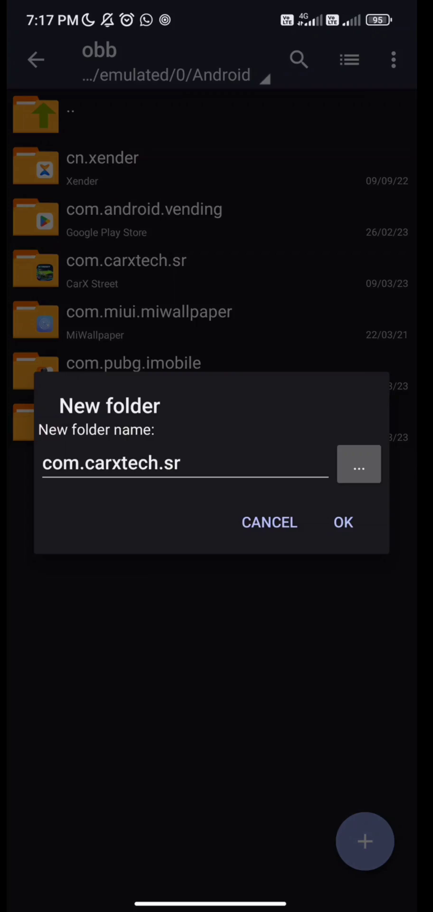
pyautogui.click(343, 522)
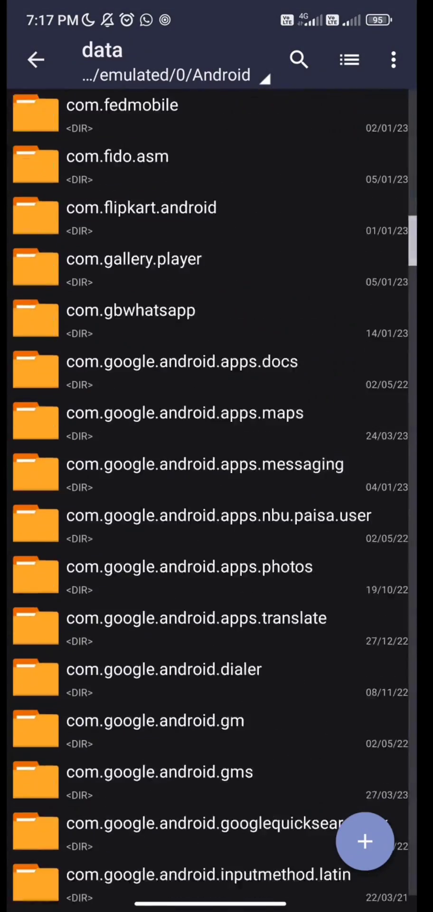
pyautogui.scroll(-3)
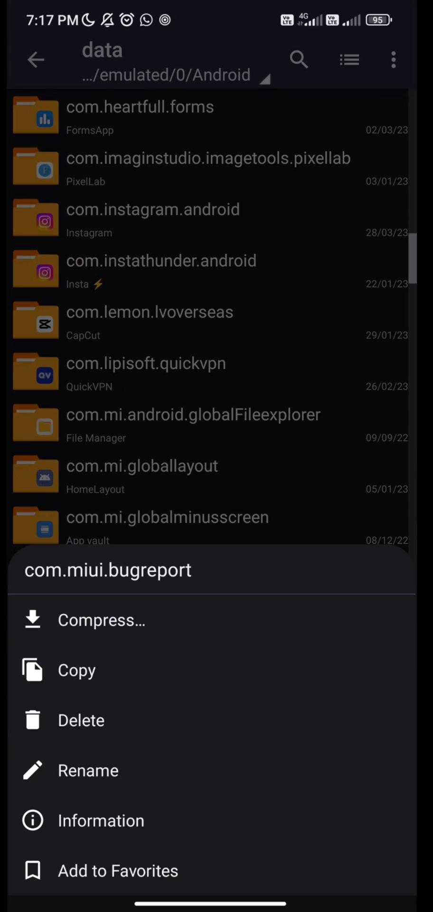
pyautogui.click(35, 60)
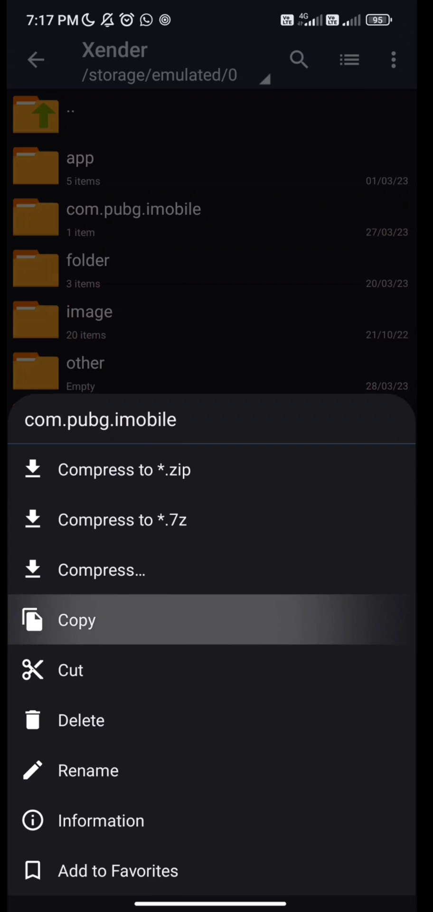
# - Copy com.pubg.imobile from Xender and try pasting it into Android/obb
pyautogui.click(75, 619)
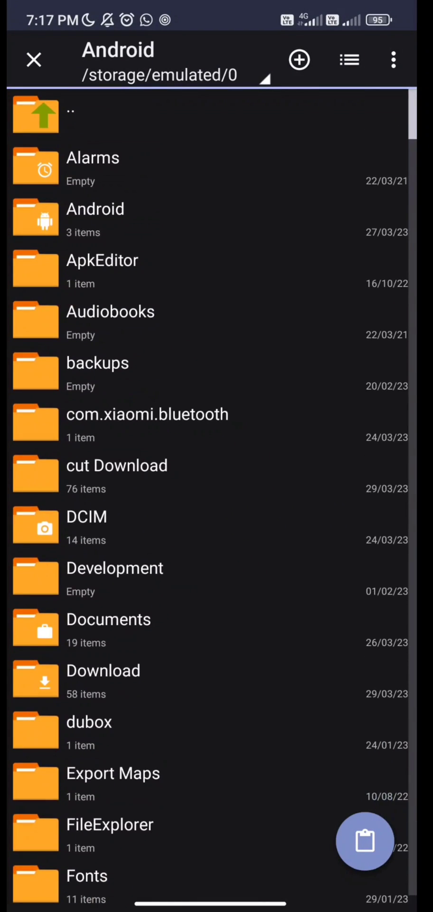
pyautogui.click(95, 218)
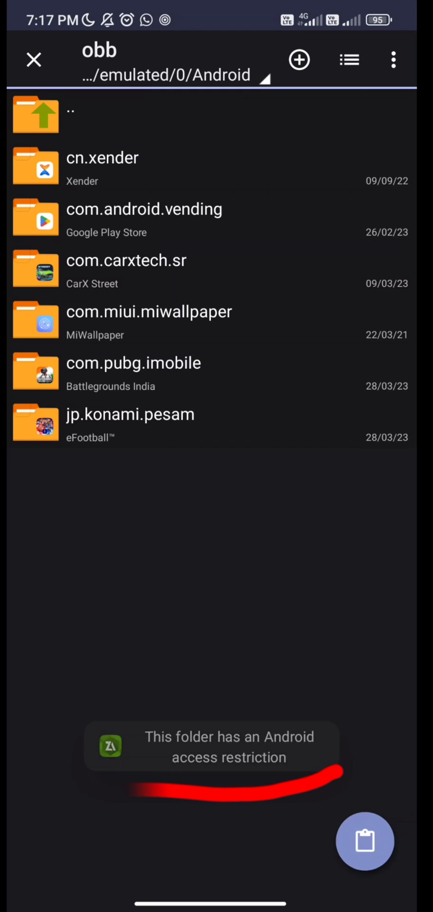
pyautogui.click(36, 114)
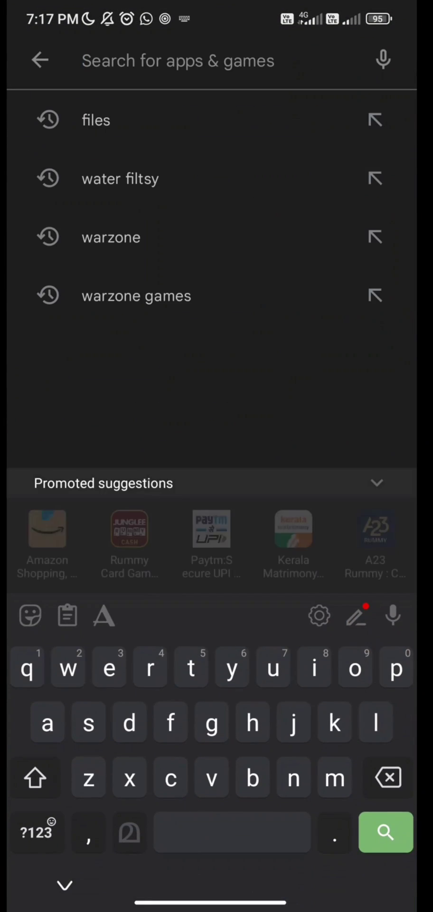
# - Search Play Store for 'files' and open the installed Files app by Marc apps & software
pyautogui.write('files')
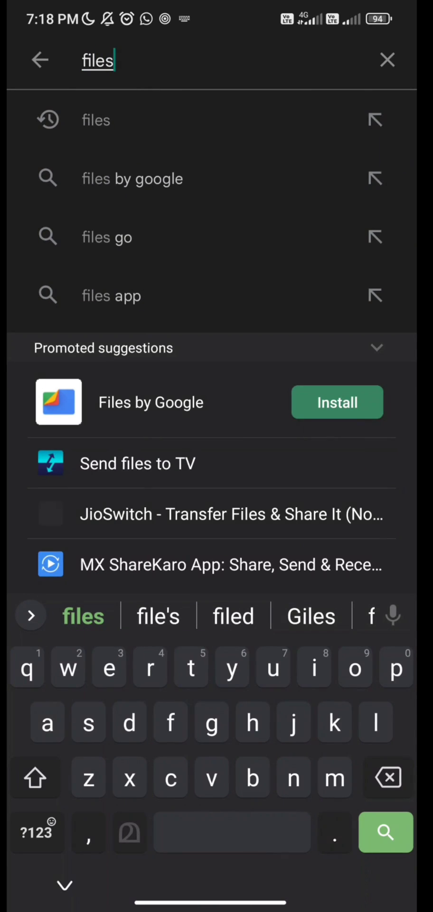
pyautogui.click(385, 832)
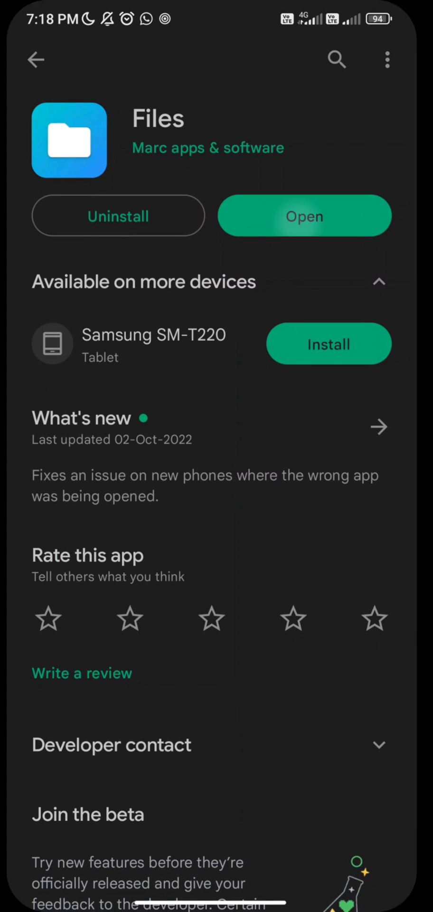
pyautogui.click(304, 216)
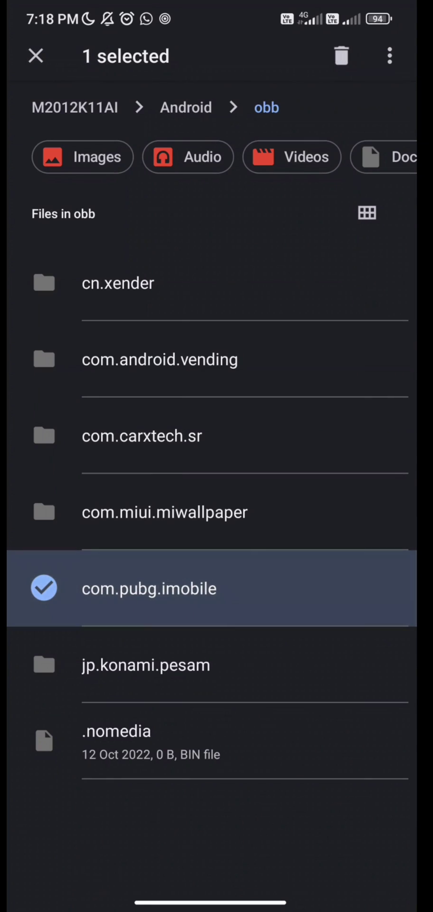
# - Rename com.pubg.imobile in obb to com.pubg.imobile2, then rename com.pubg.imobile2 again
pyautogui.click(390, 56)
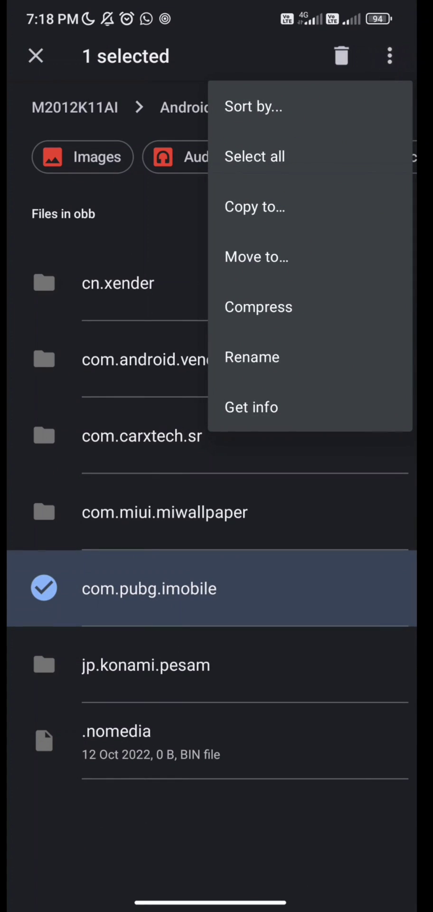
pyautogui.click(251, 357)
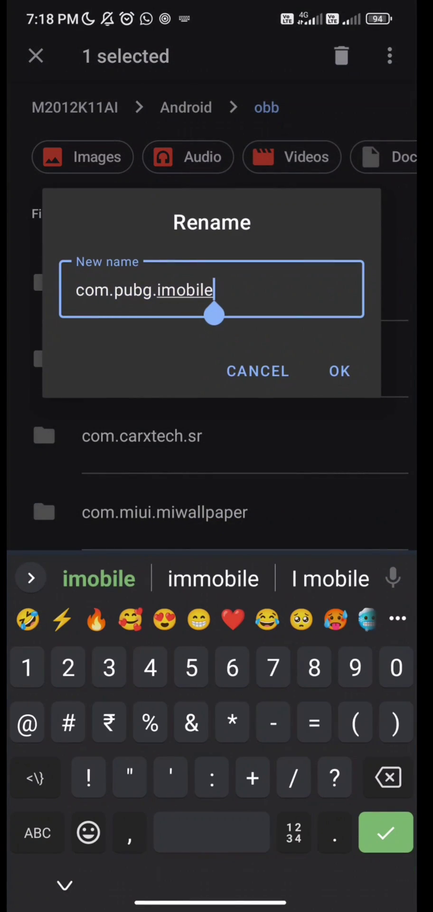
pyautogui.click(339, 372)
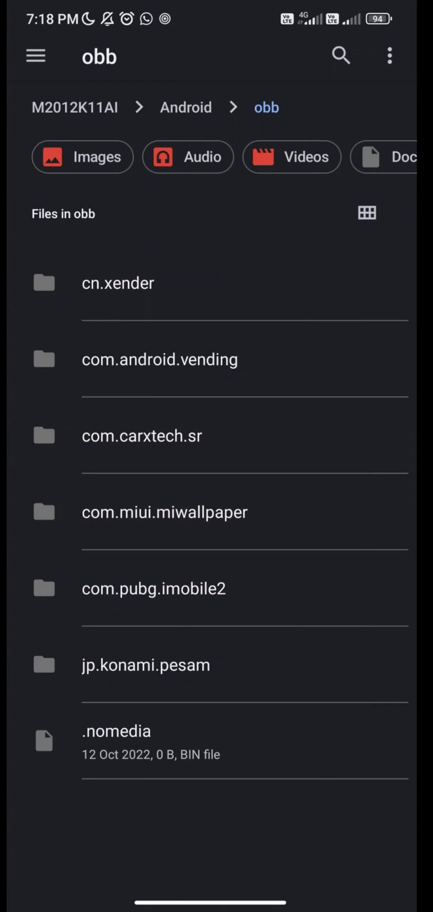
pyautogui.click(389, 55)
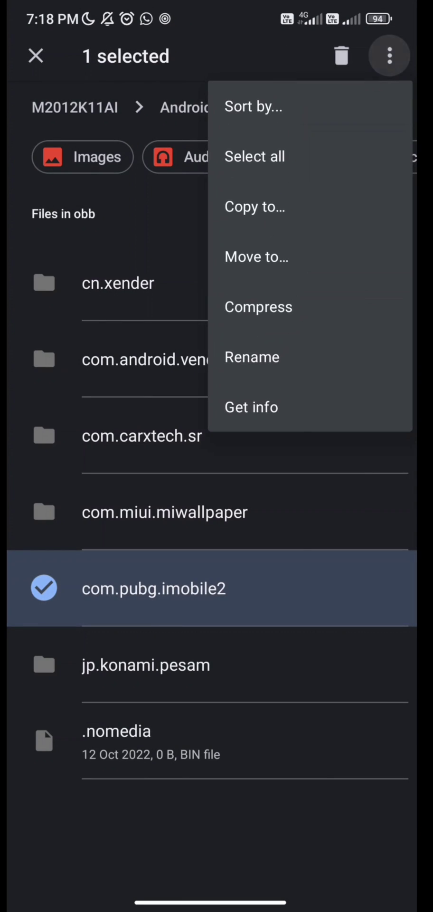
pyautogui.click(252, 356)
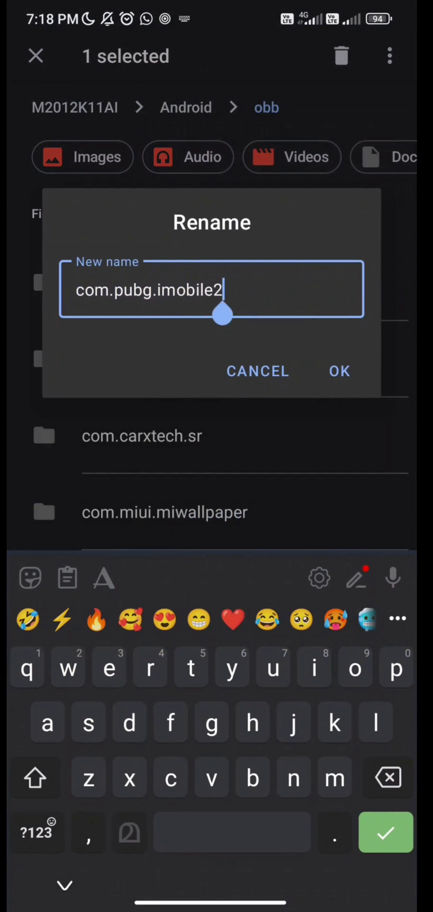
pyautogui.click(339, 371)
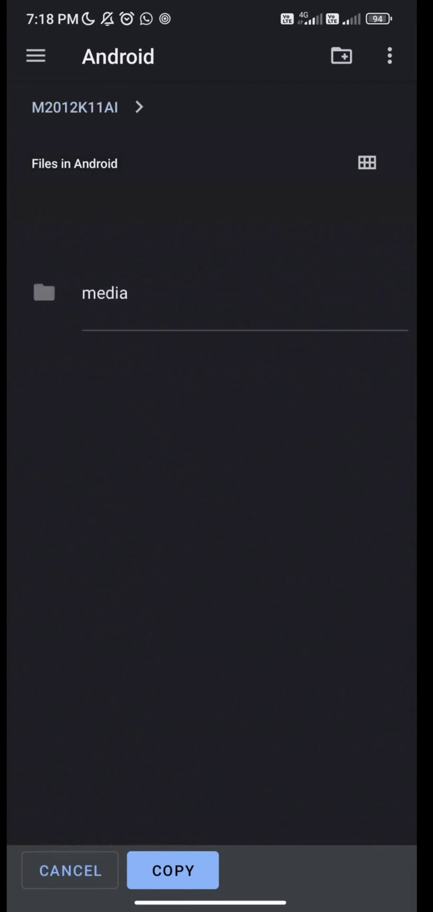
# - Back out of the Android copy destination to the internal storage root
pyautogui.click(104, 293)
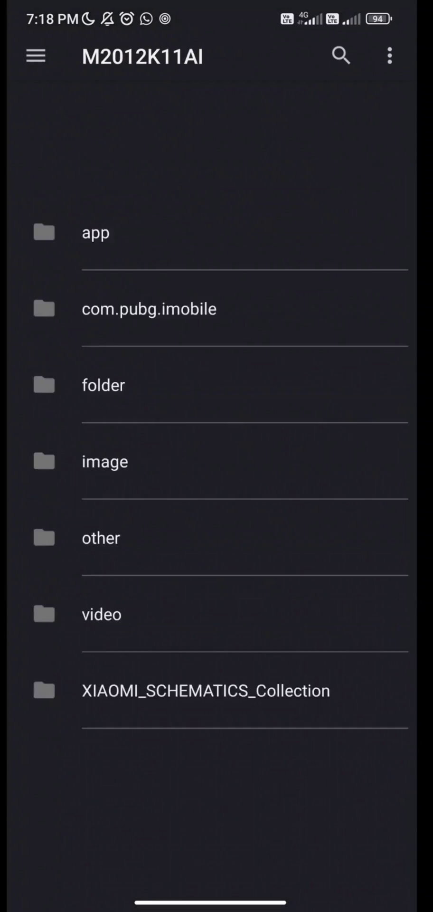
pyautogui.click(390, 56)
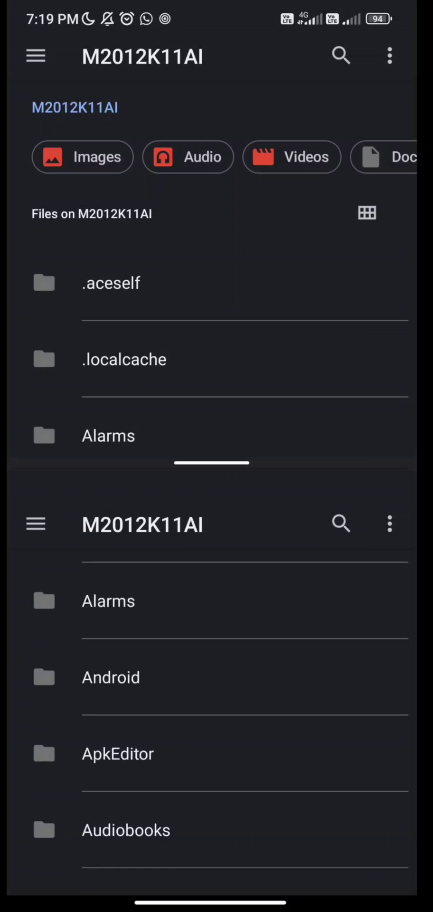
# - Drag com.pubg.imobile from Xender into obb in split screen, creating com.pubg.imobile (1), then go home
pyautogui.scroll(-3)
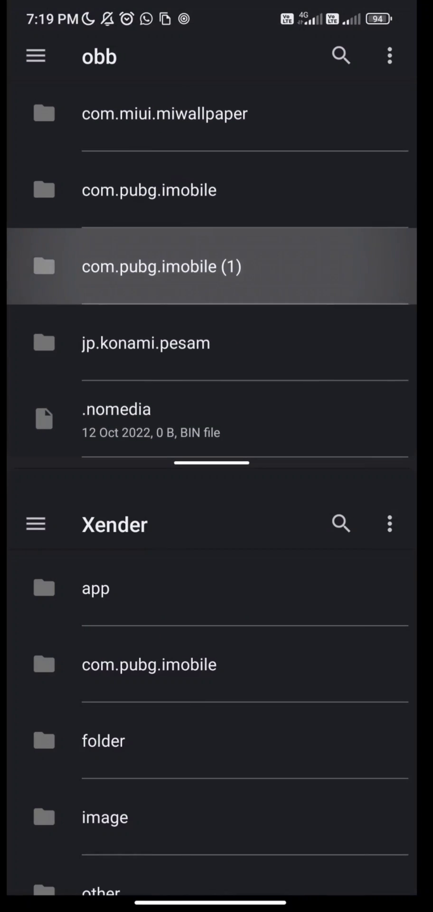
pyautogui.click(161, 266)
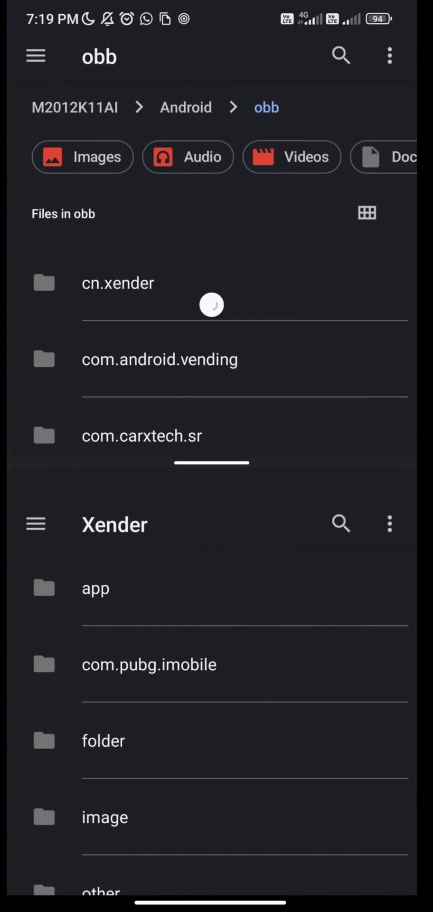
pyautogui.scroll(-3)
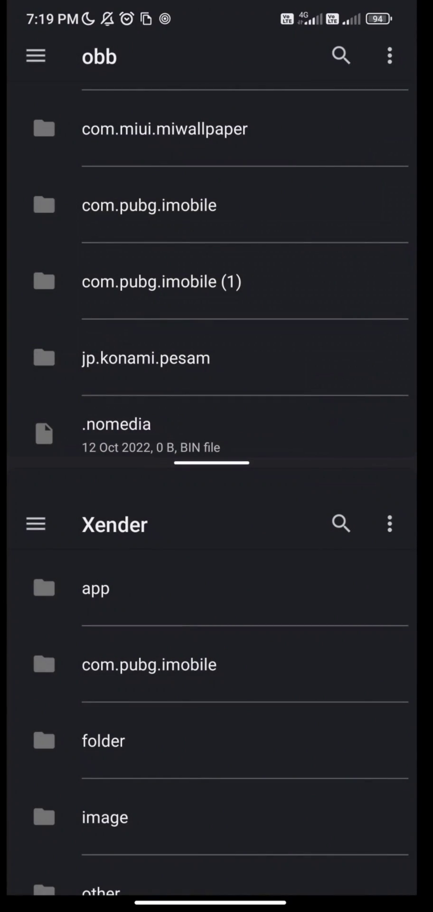
pyautogui.press('home')
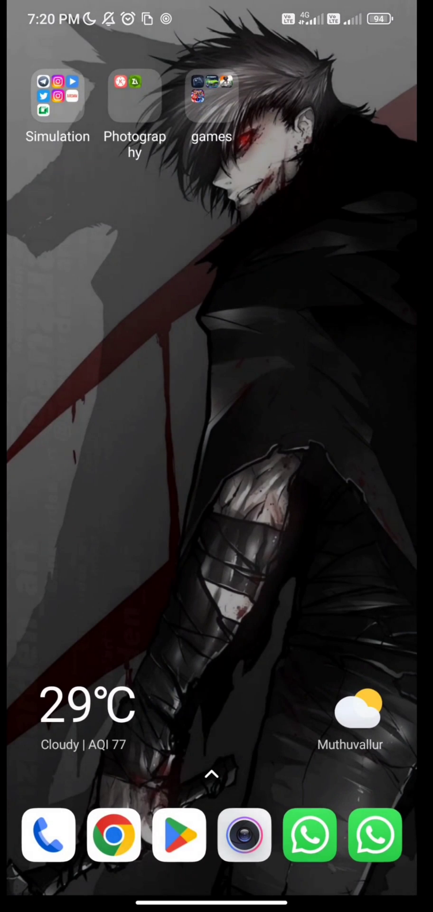